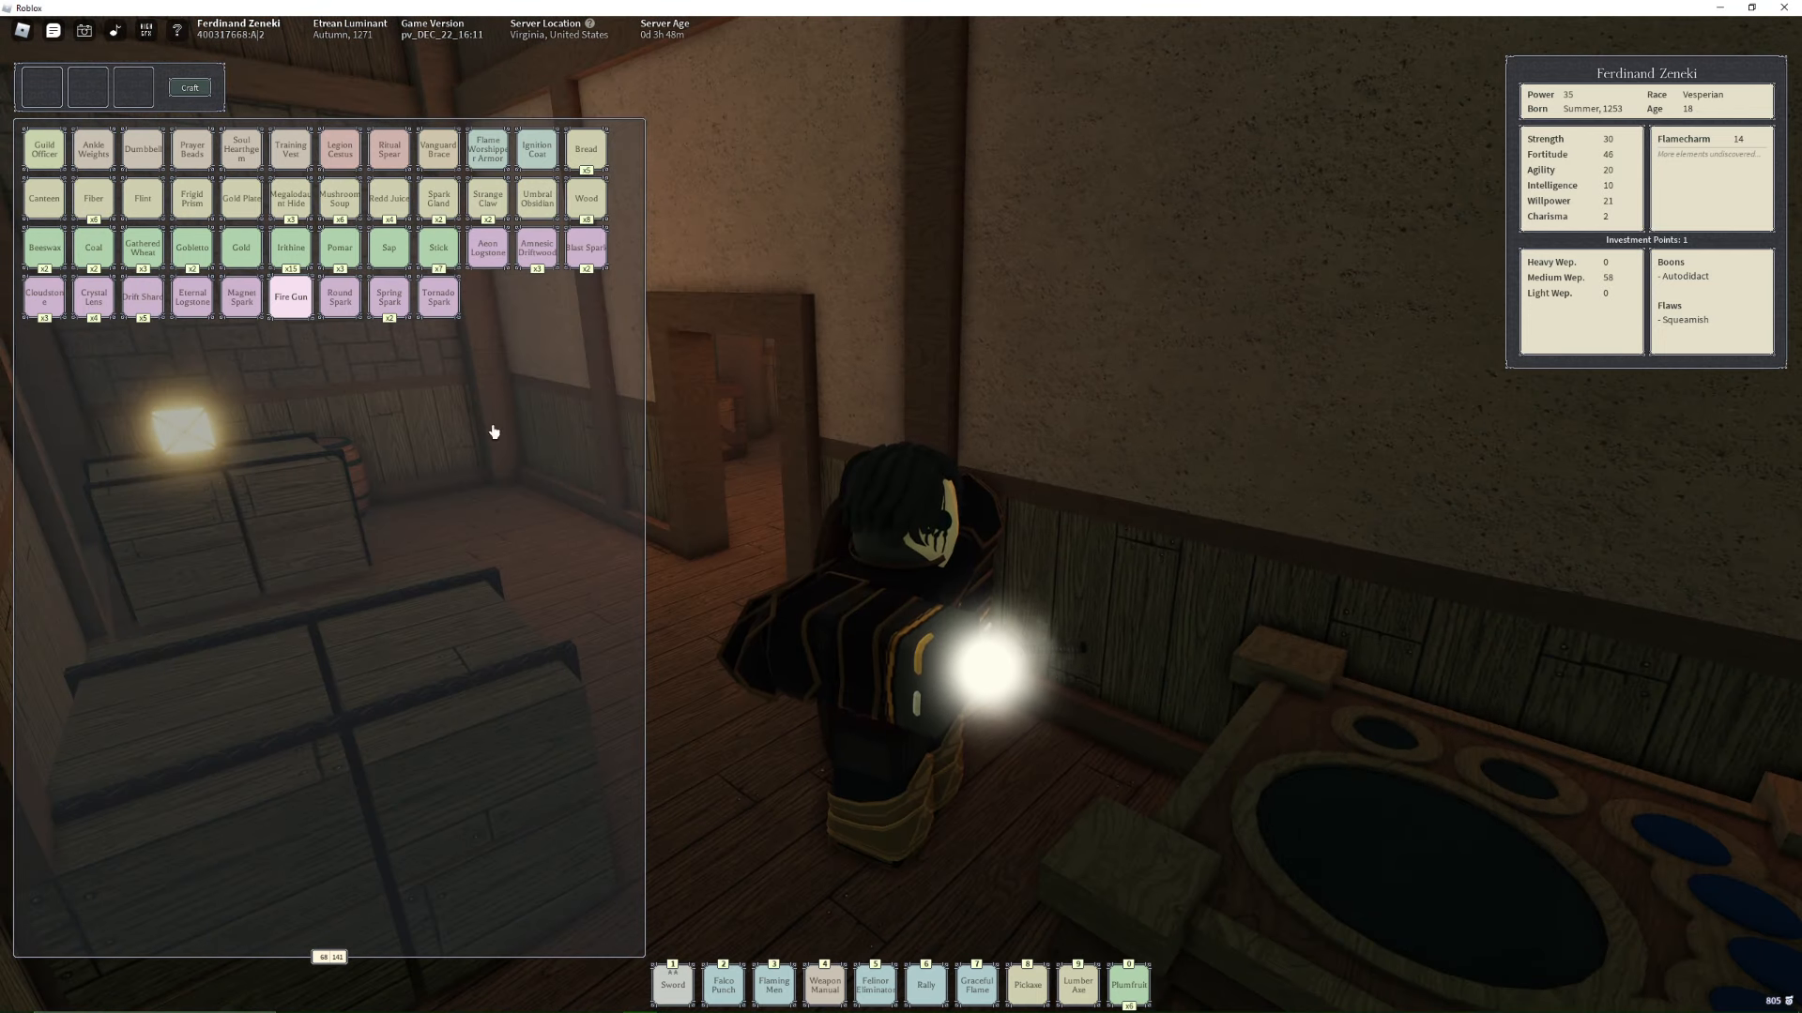
mouse_move(884, 520)
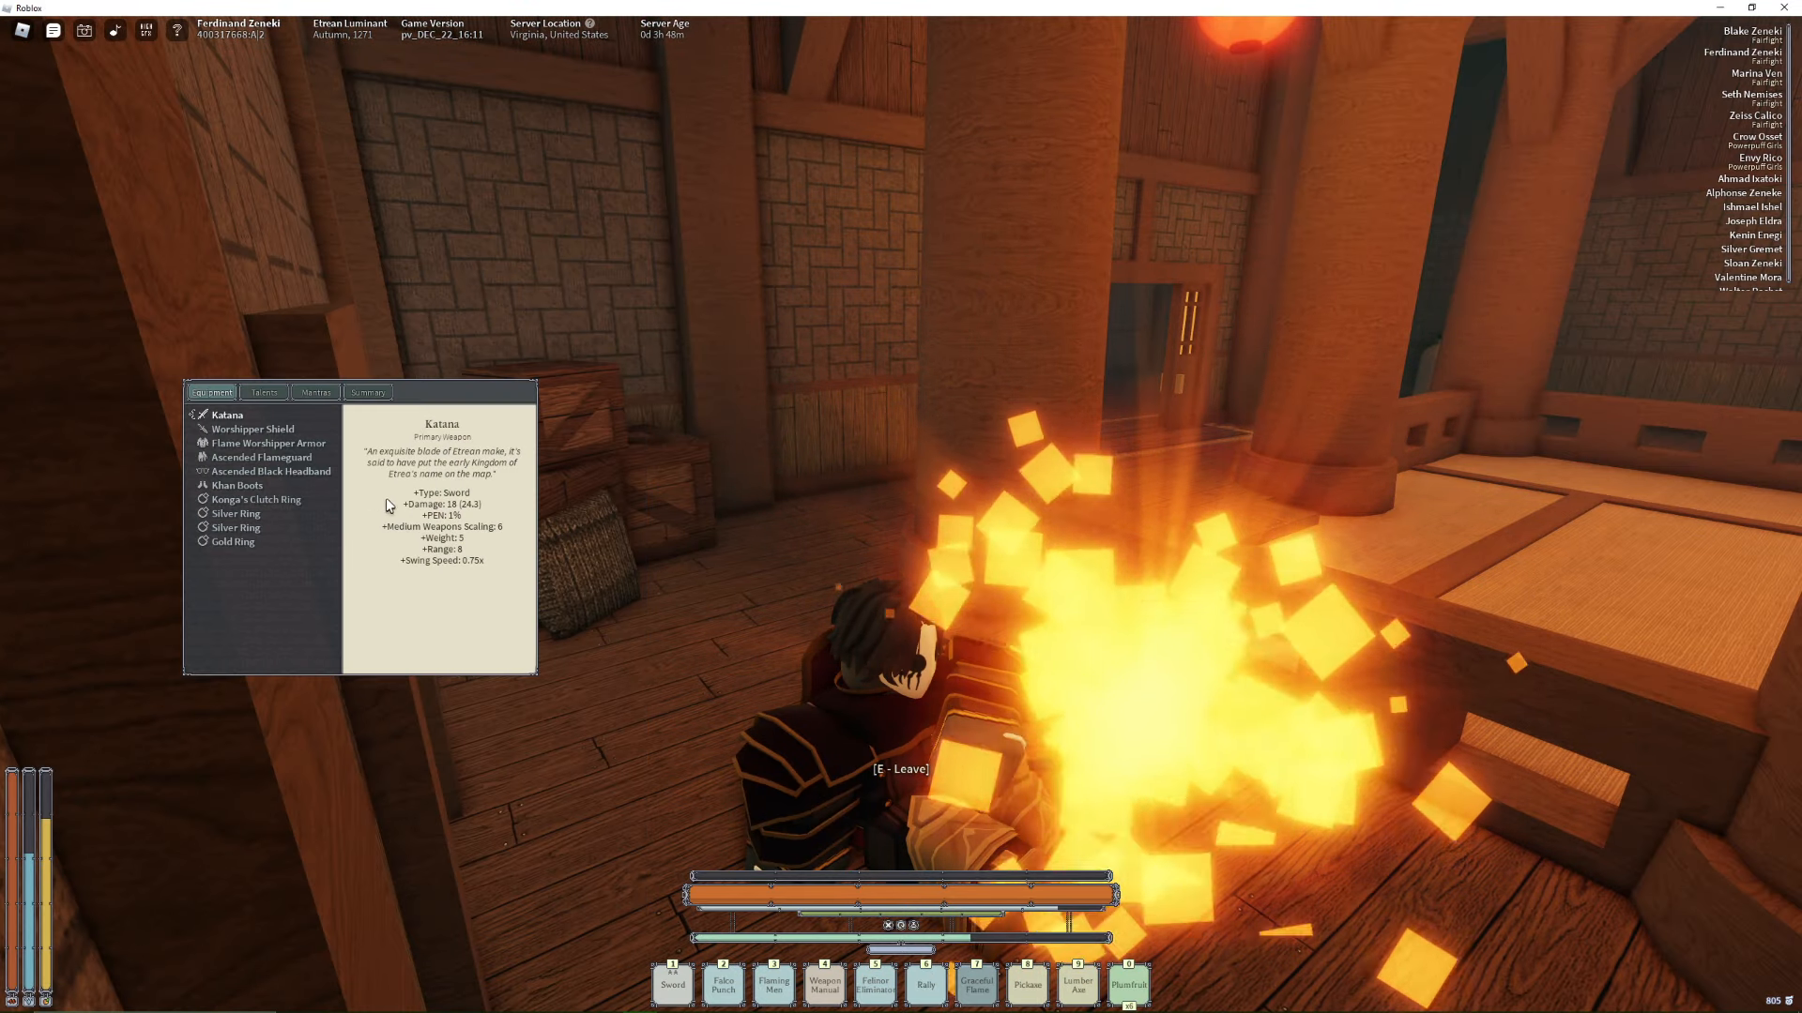
Show the learned mantras and select Felinor Eliminator under Combat to view its Level 1 details
click(315, 392)
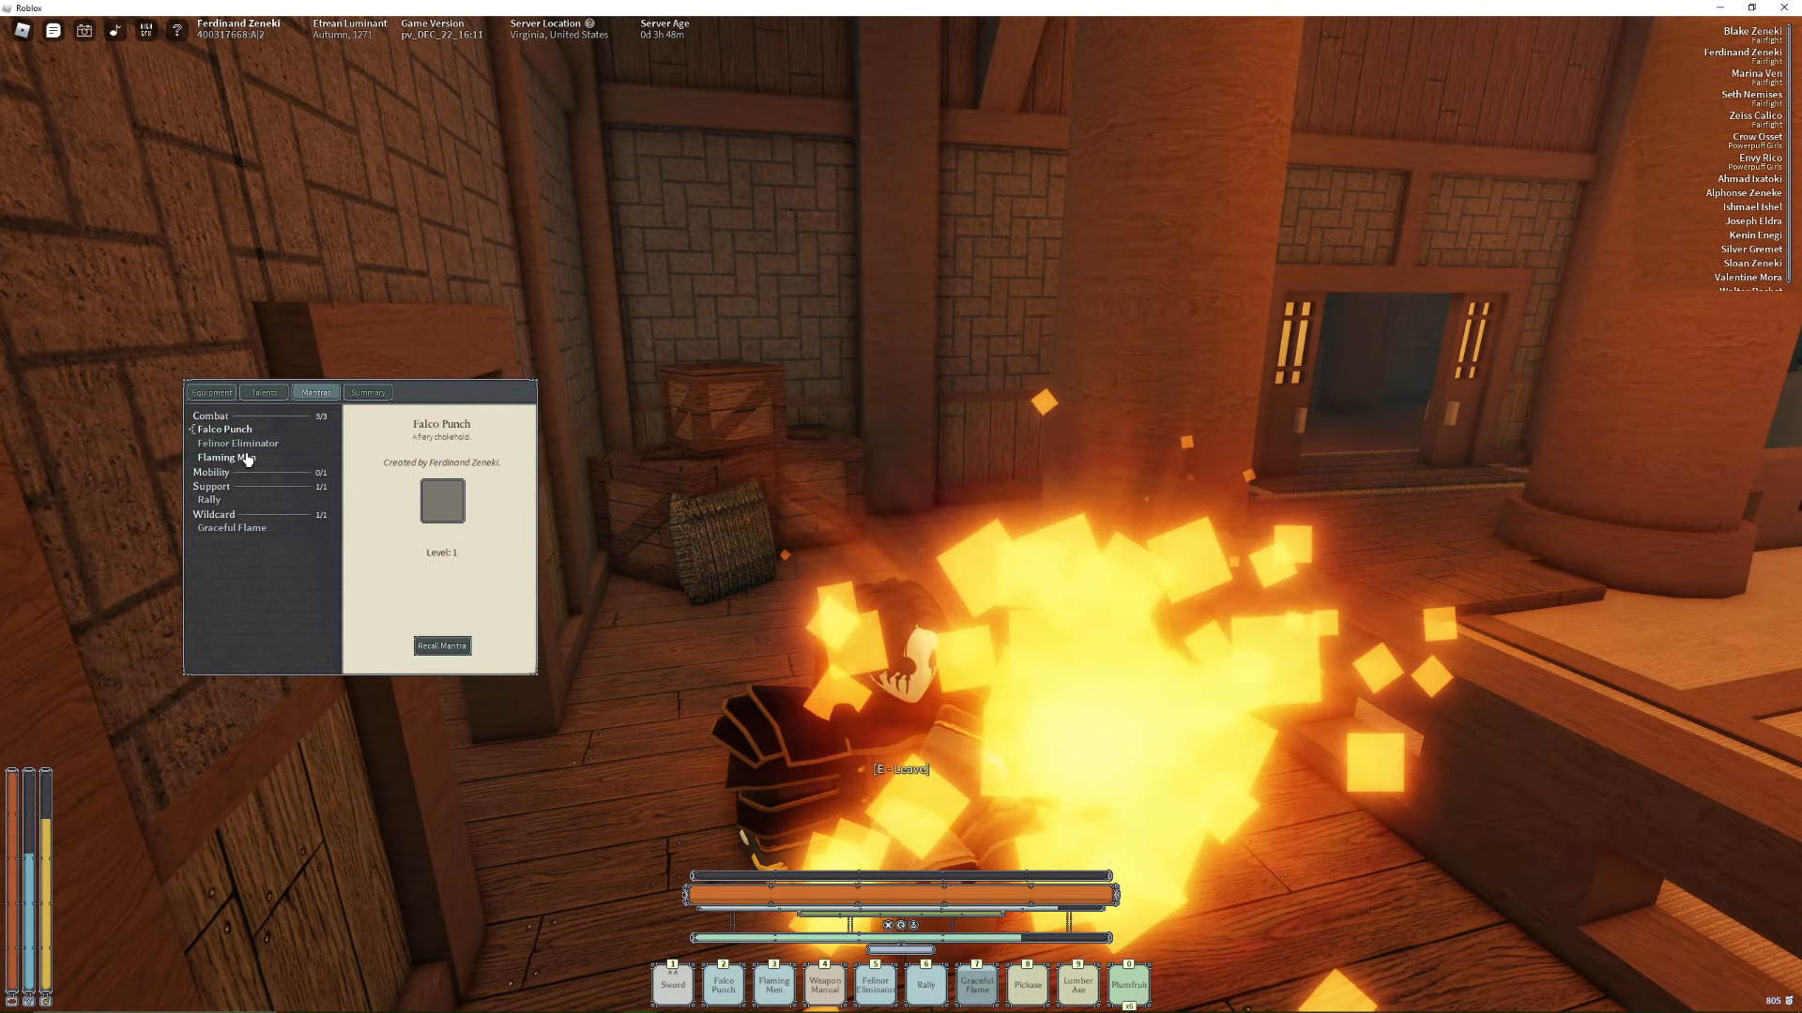
click(238, 443)
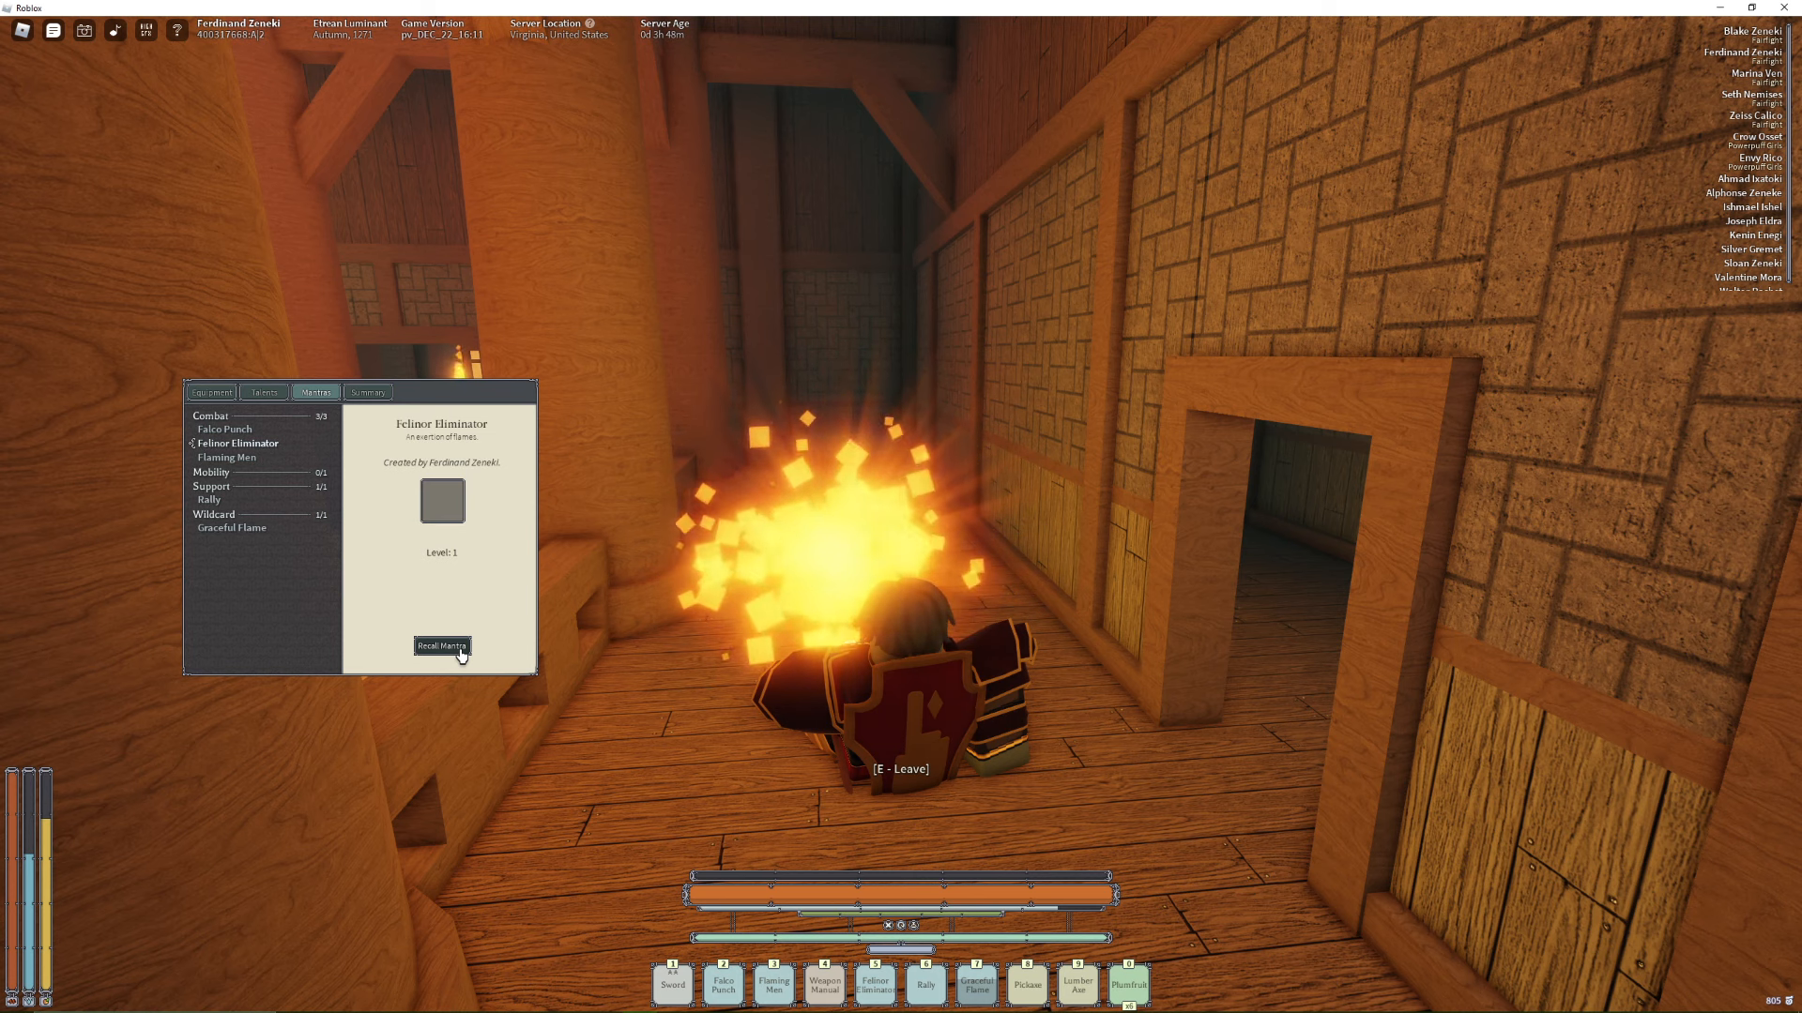
Choose Recall Mantra for Felinor Eliminator and confirm with Yes
click(441, 644)
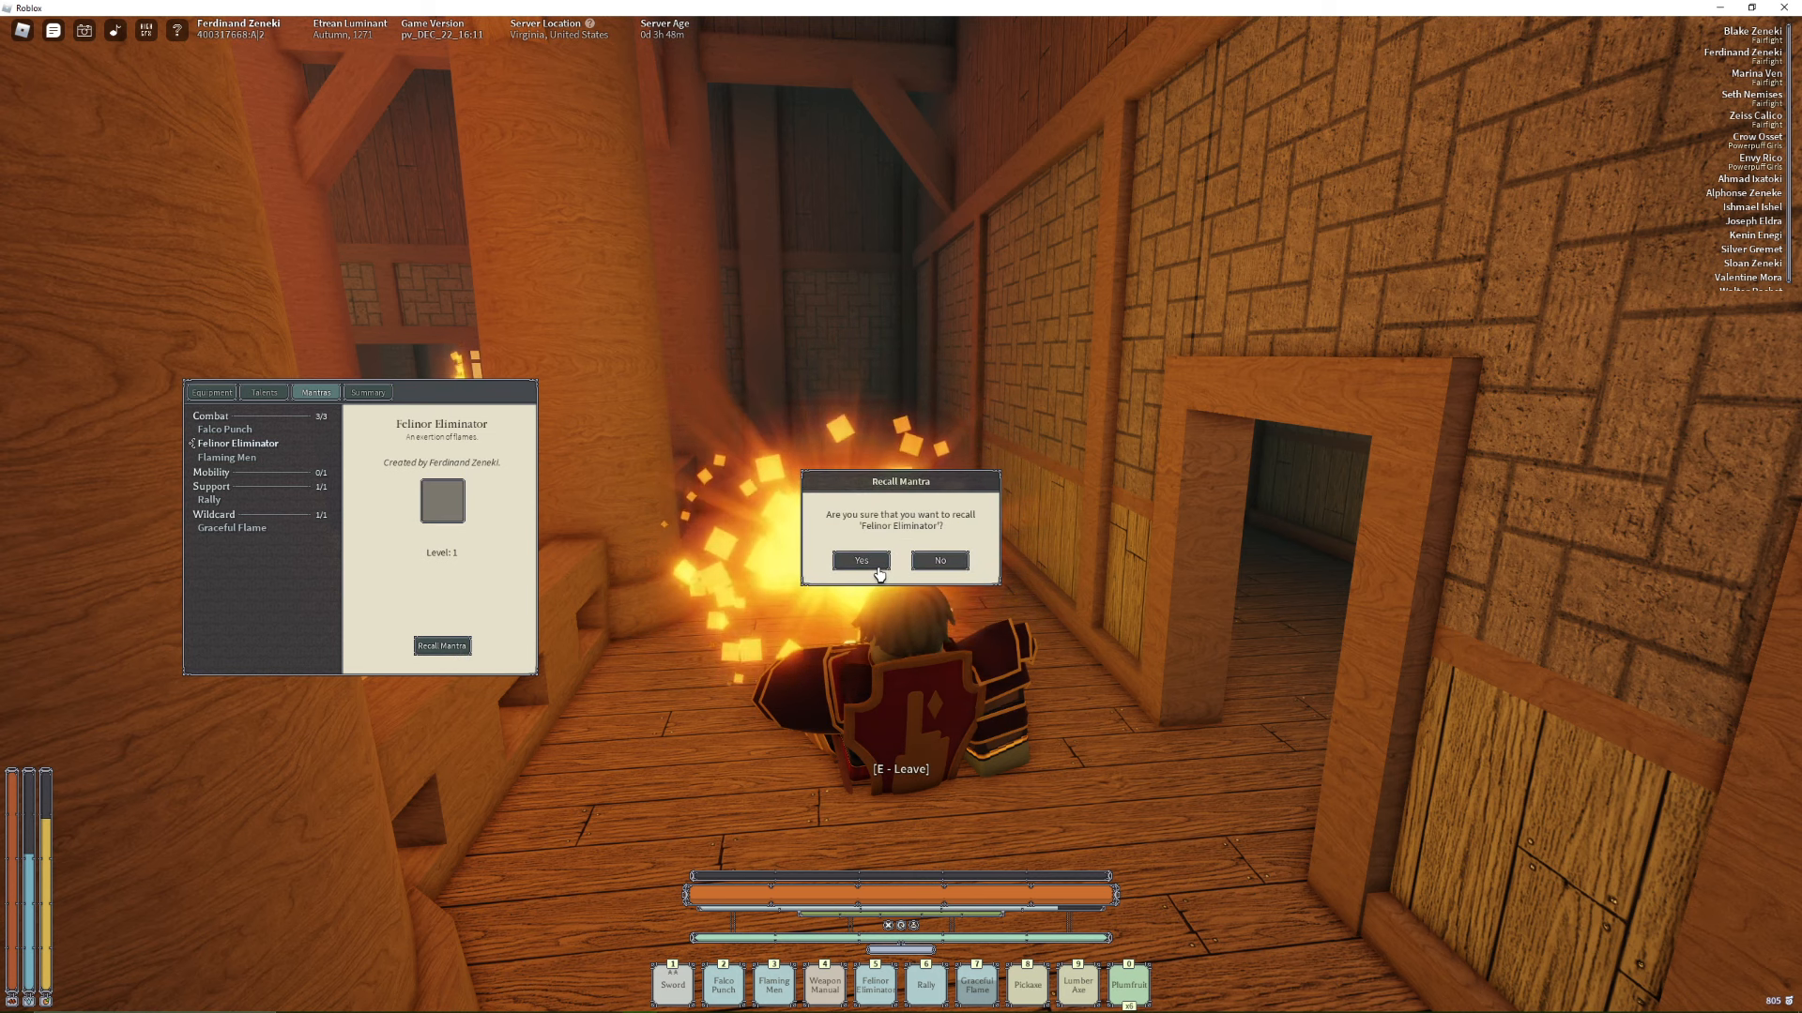
click(860, 559)
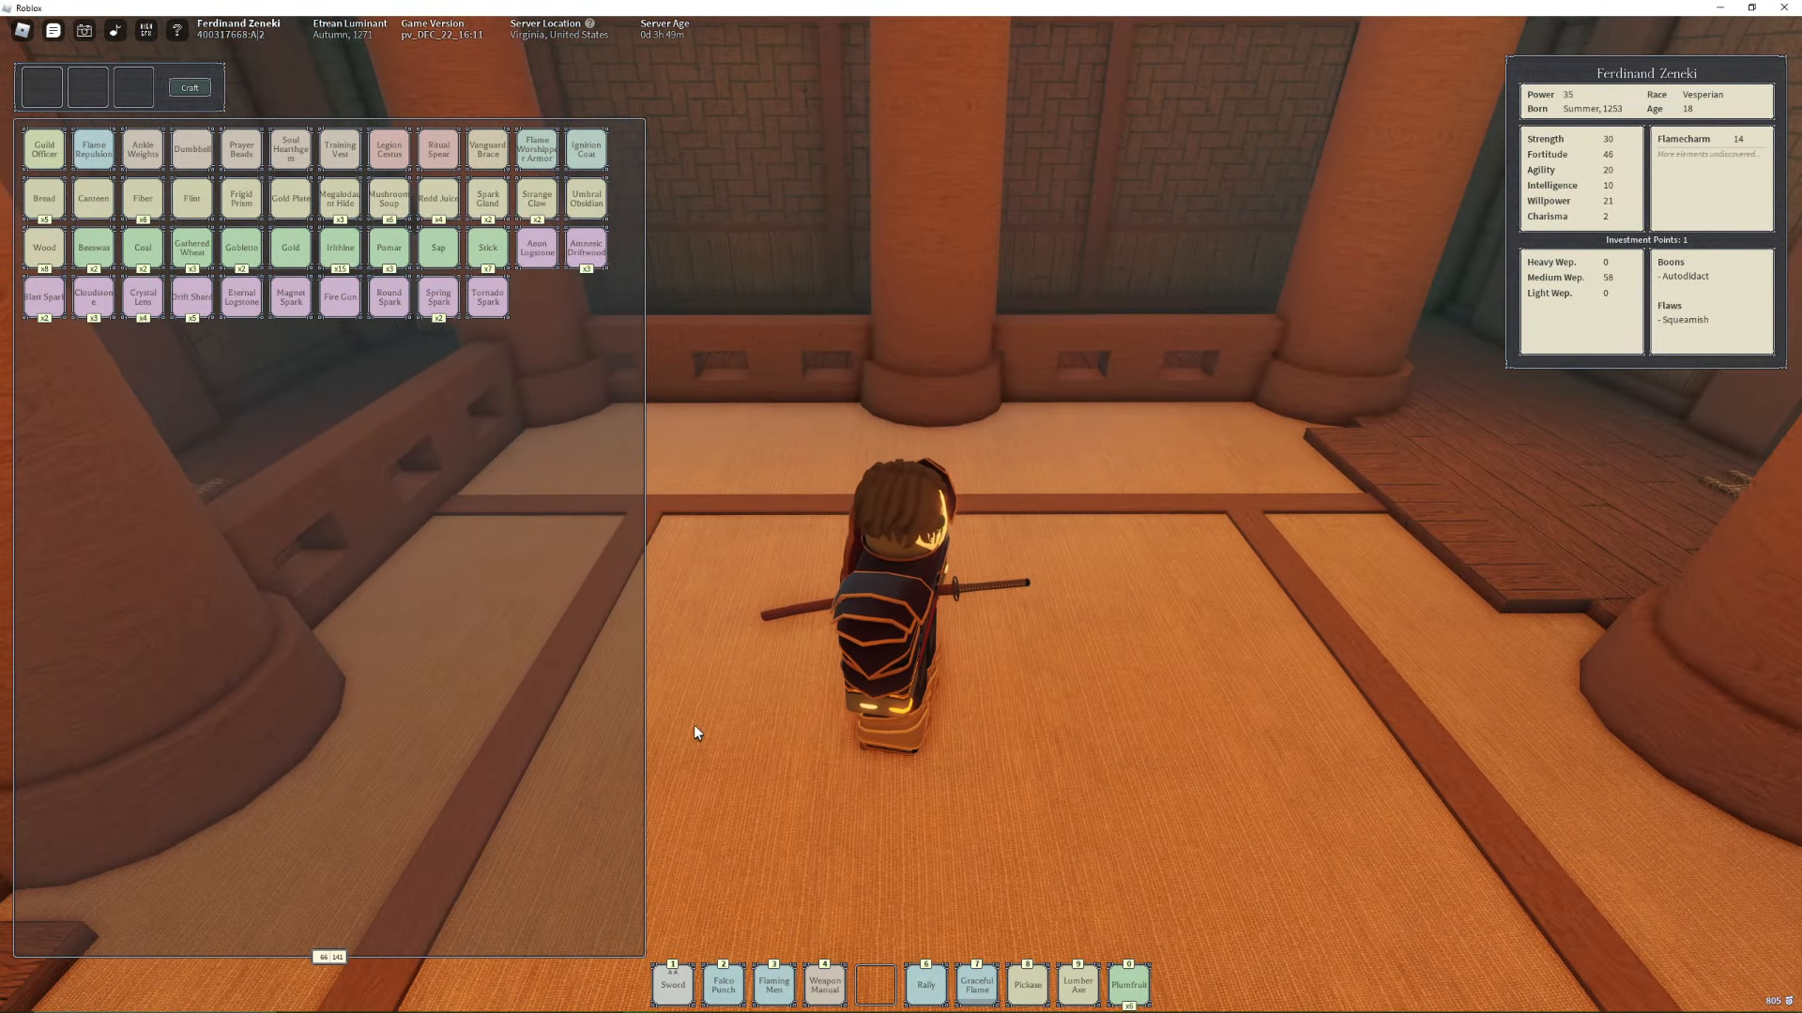
mouse_move(94, 150)
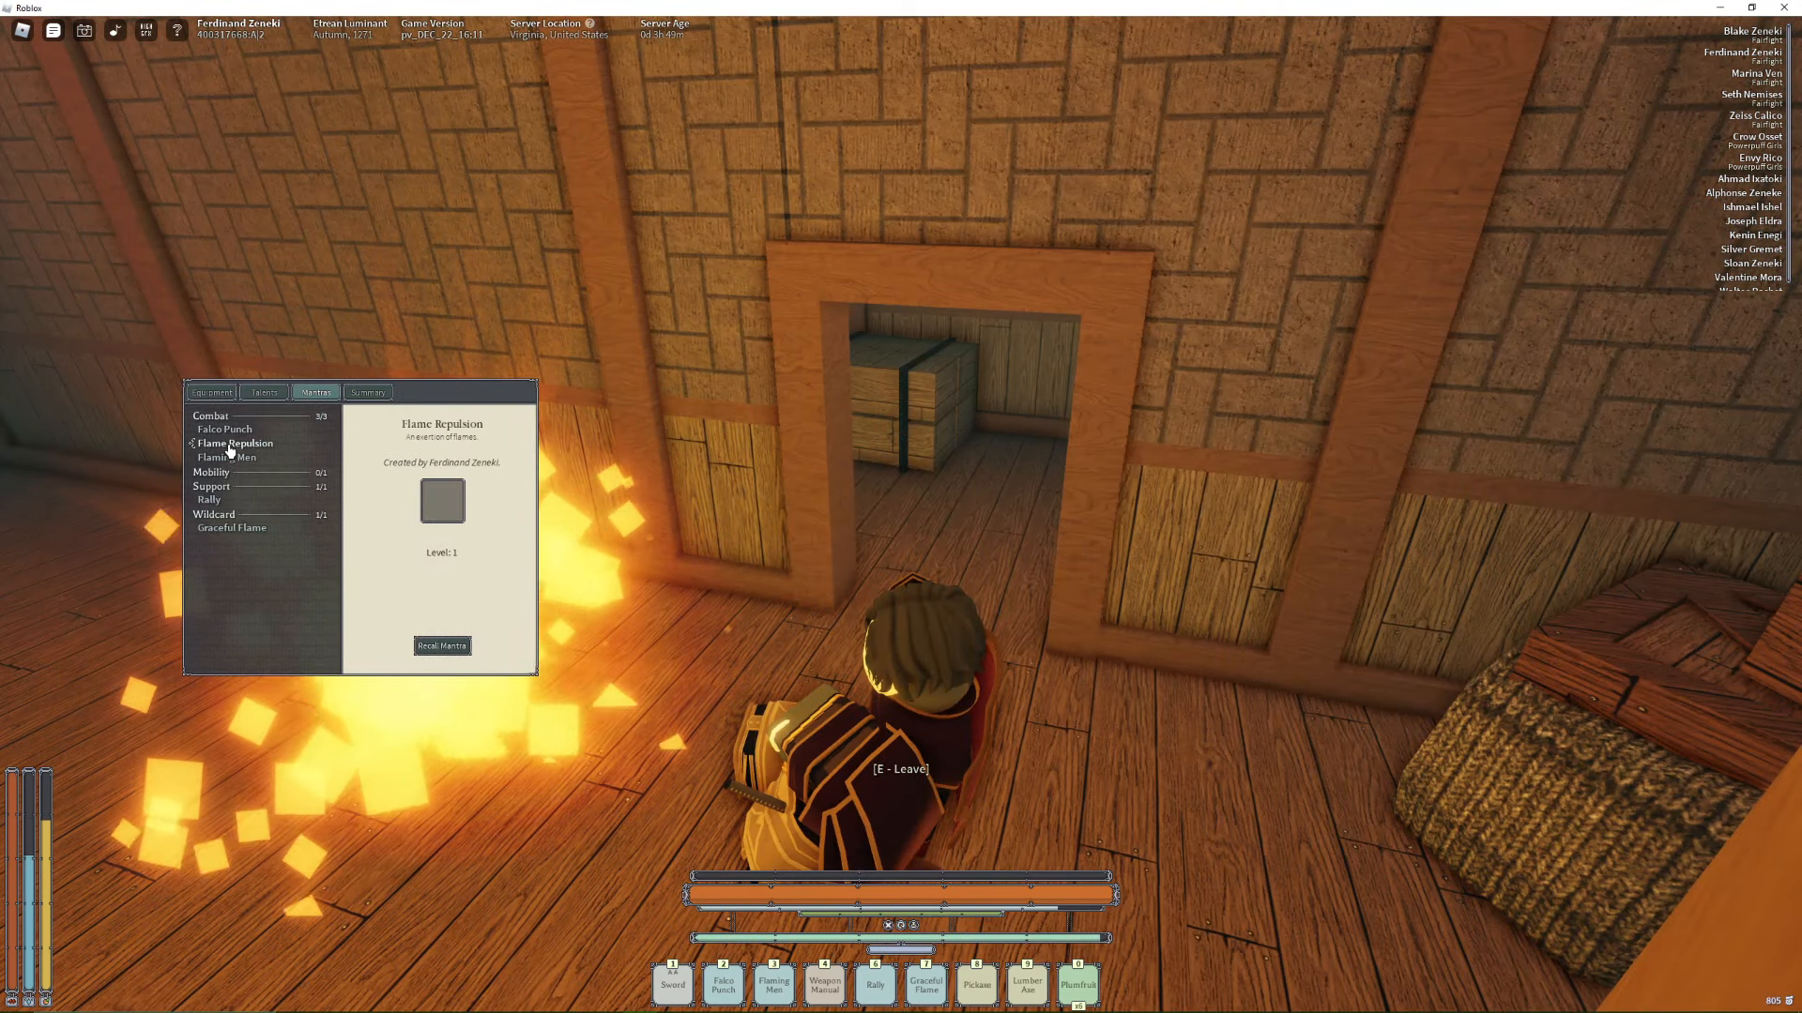
Choose Recall Mantra for Flame Repulsion and confirm with Yes
click(441, 643)
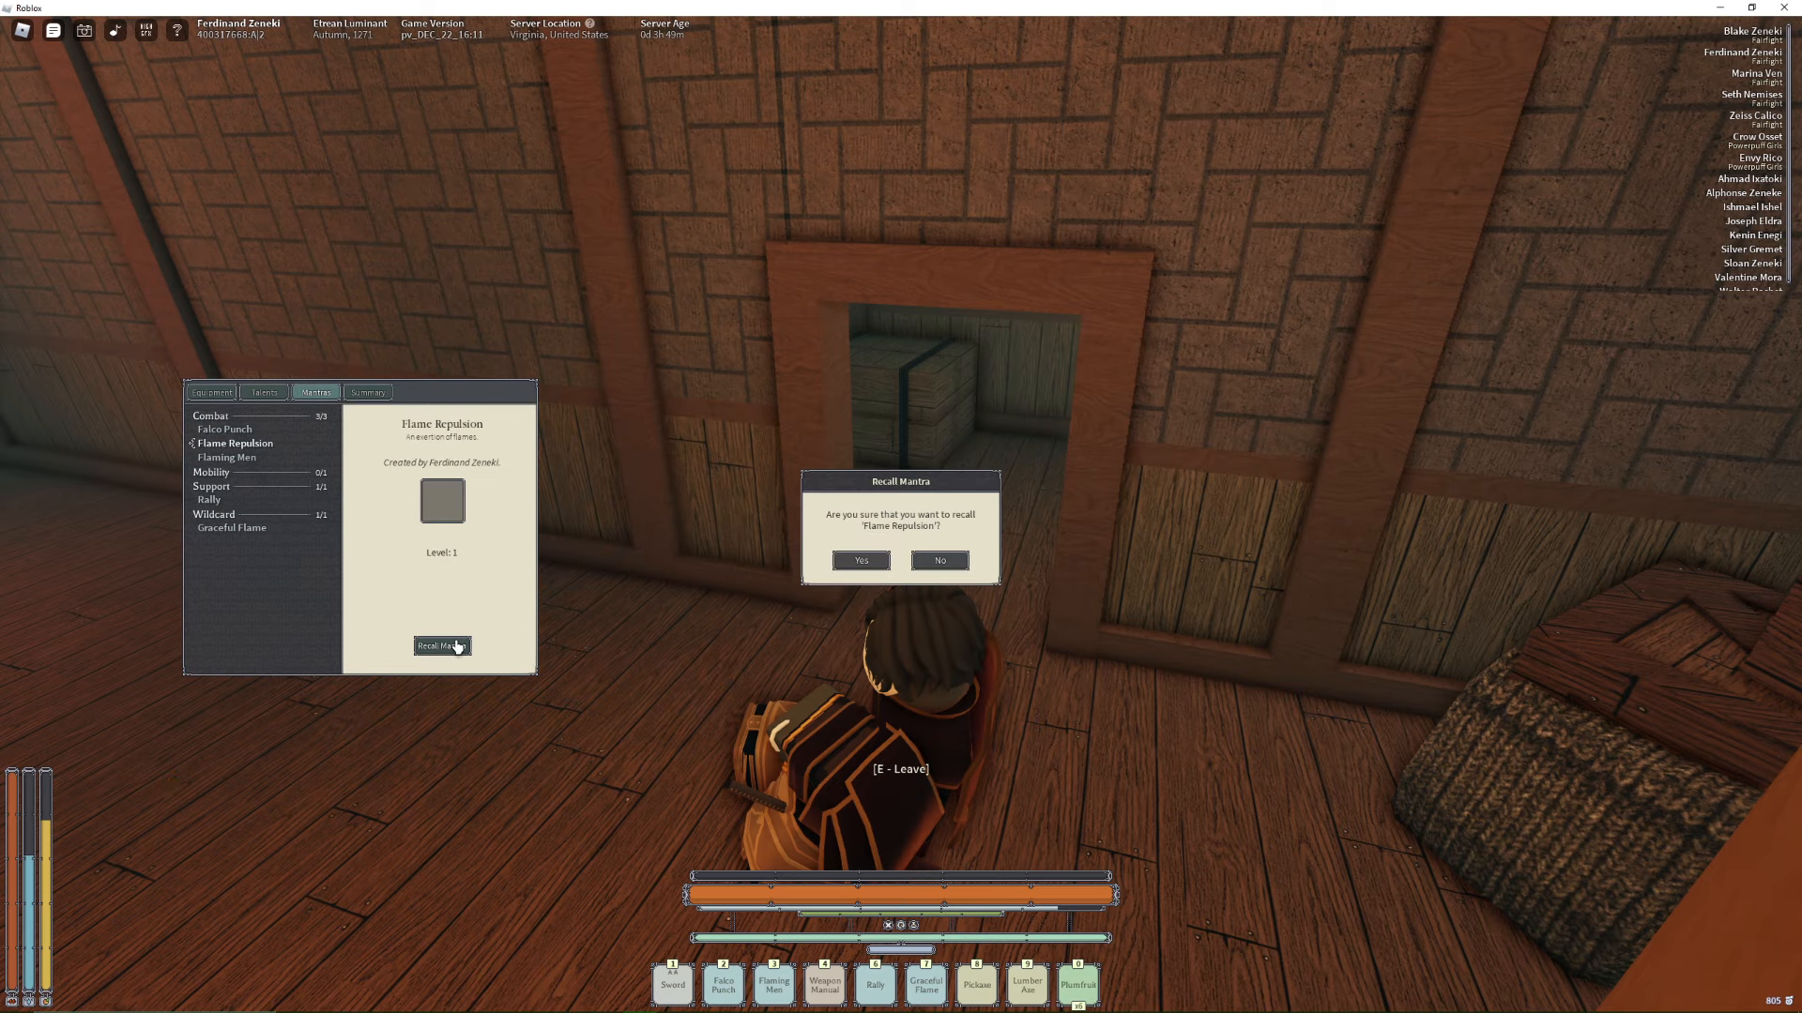
click(859, 561)
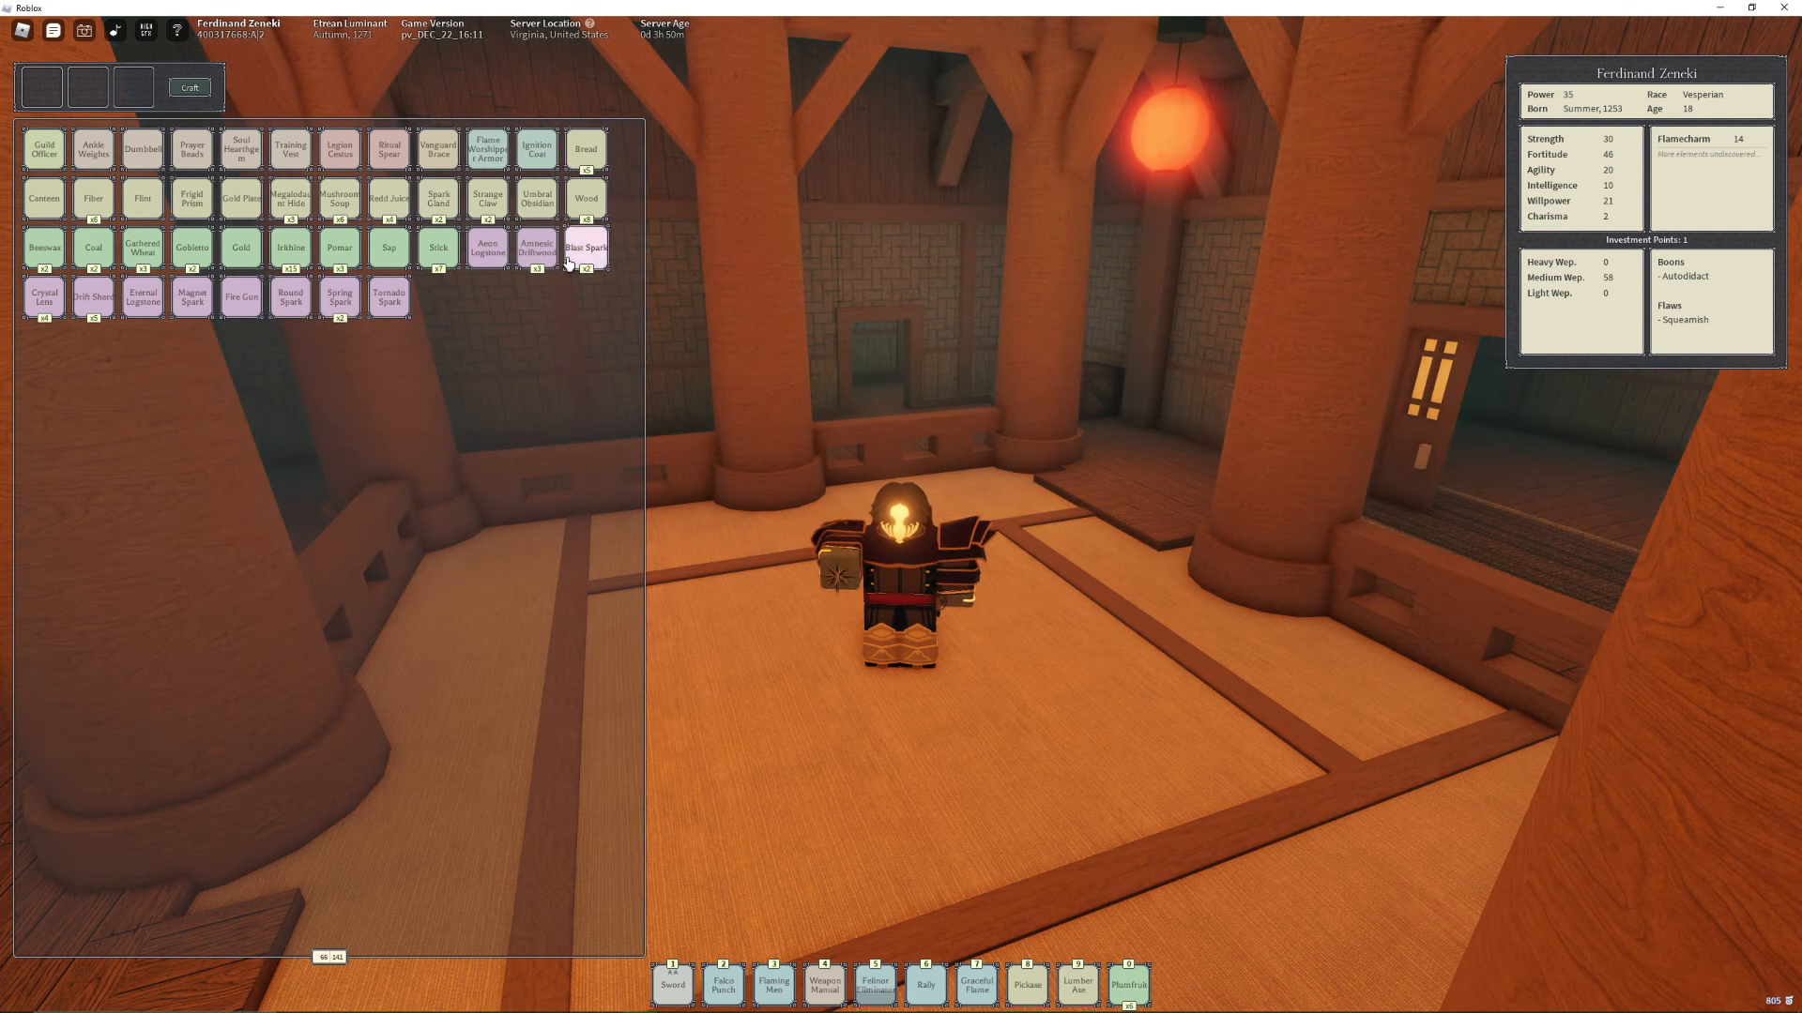
mouse_move(377, 303)
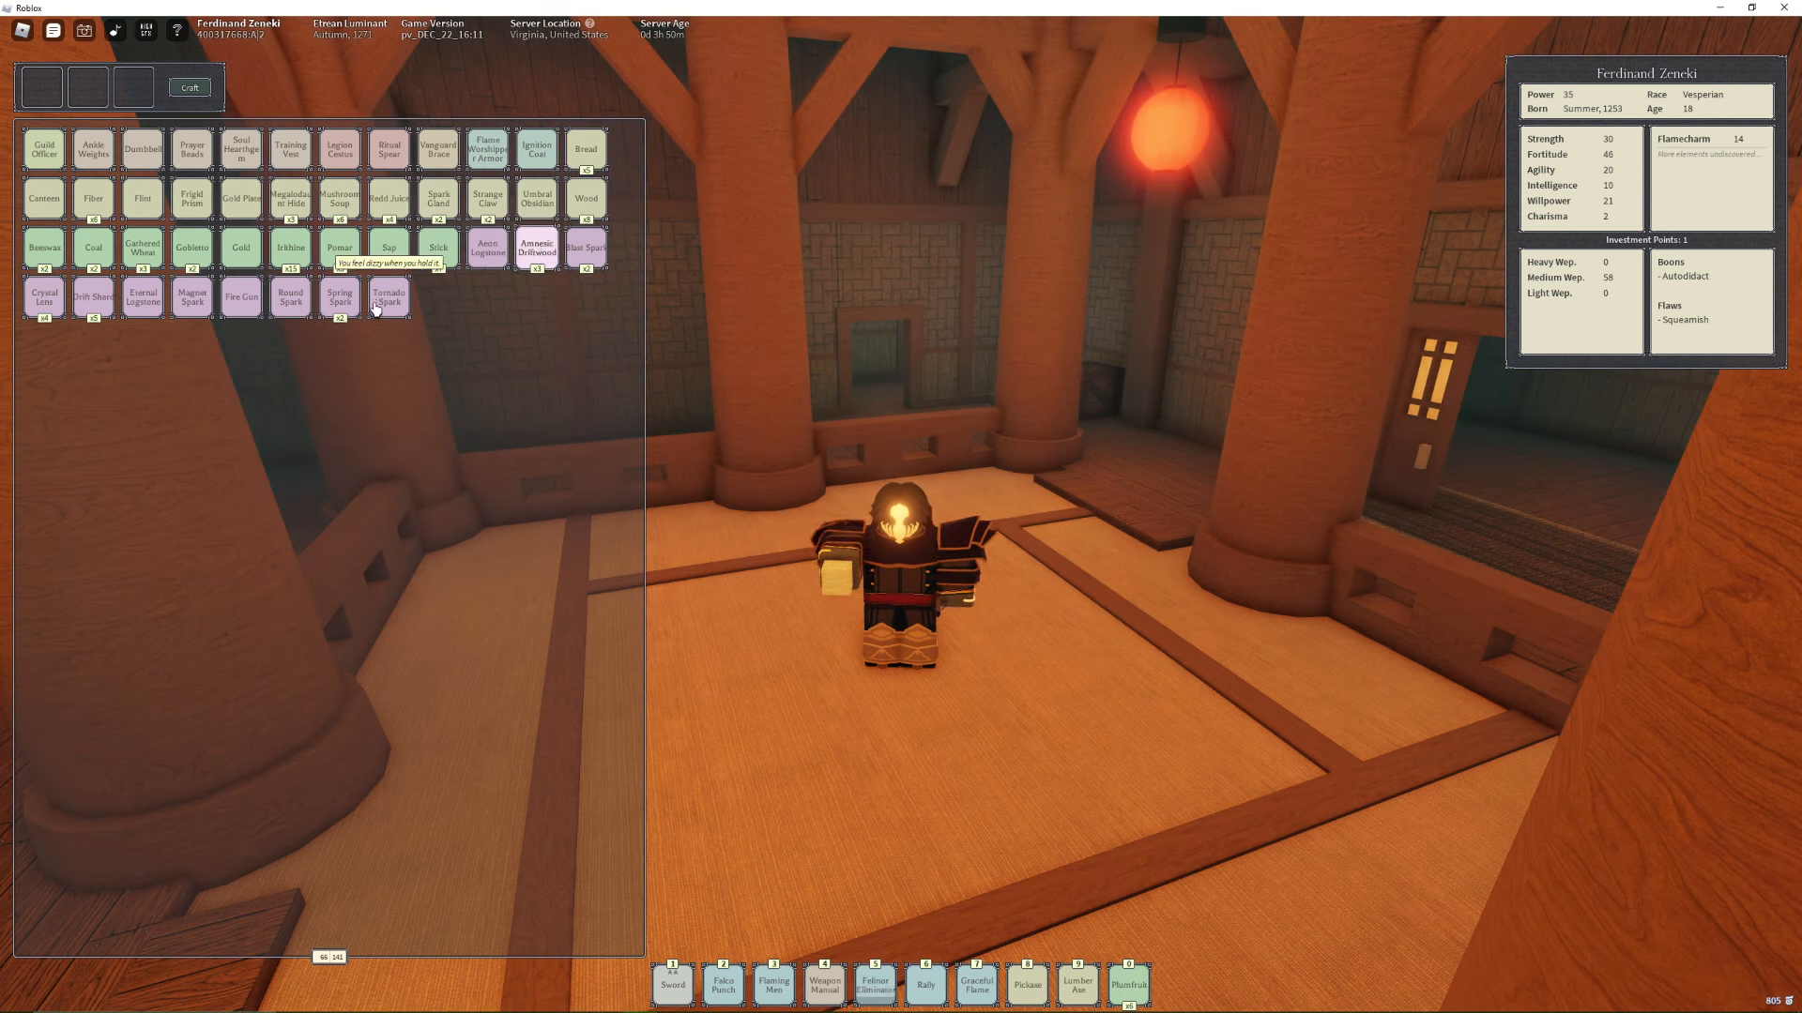